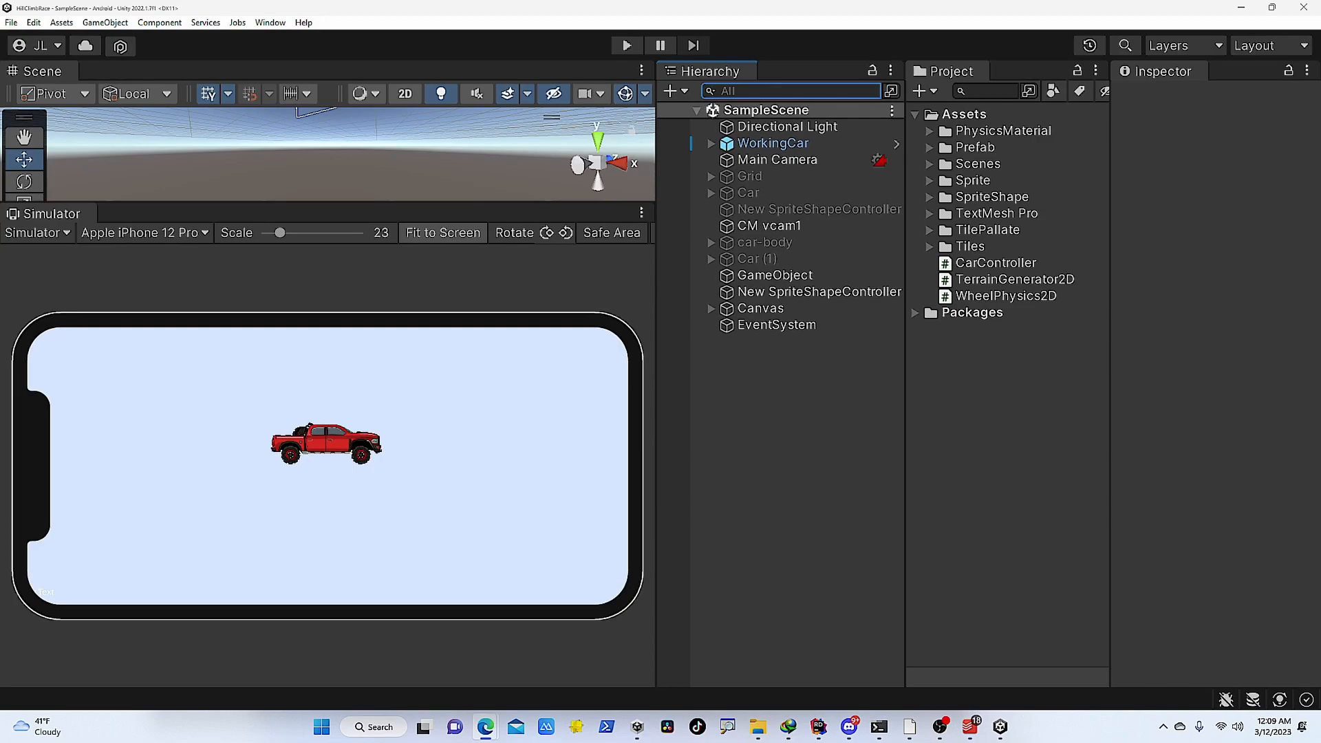
mouse_move(868, 132)
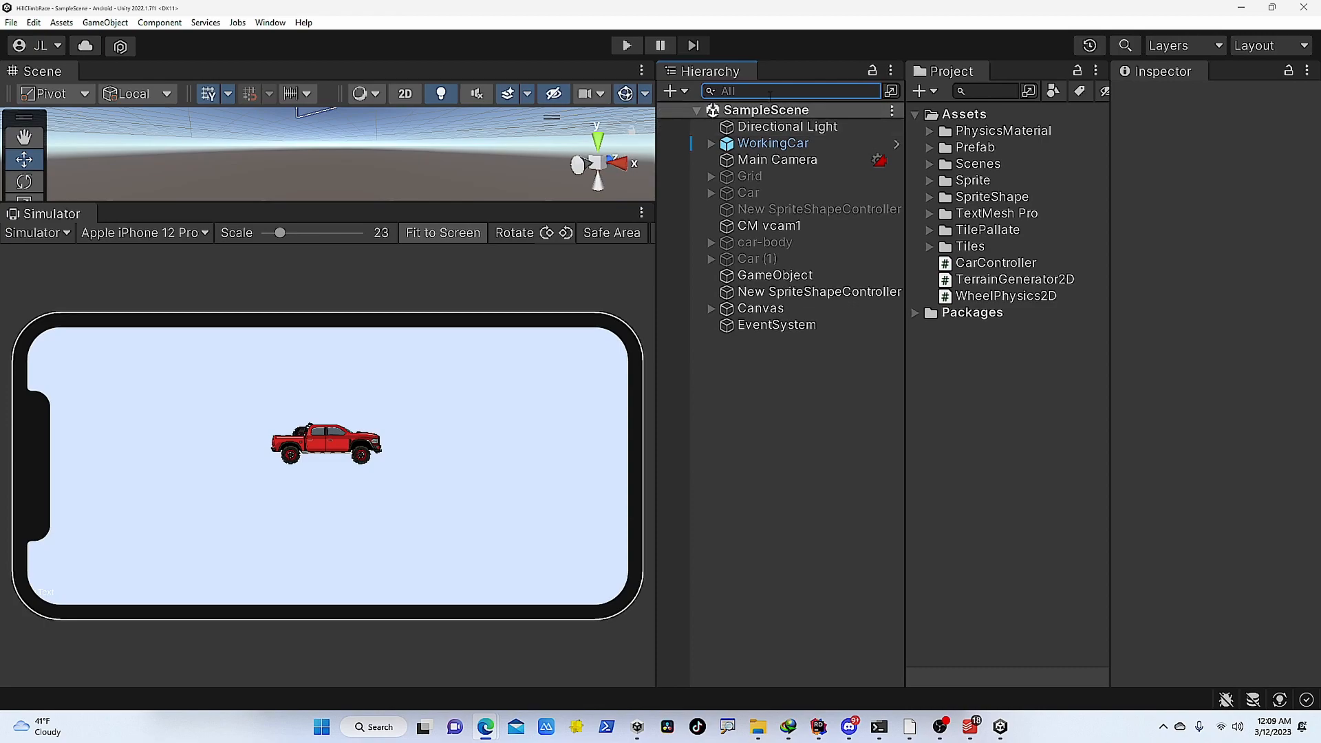
Step: Filter the Hierarchy by CarController, inspect Car (1)'s components, then clear the filter
click(793, 91)
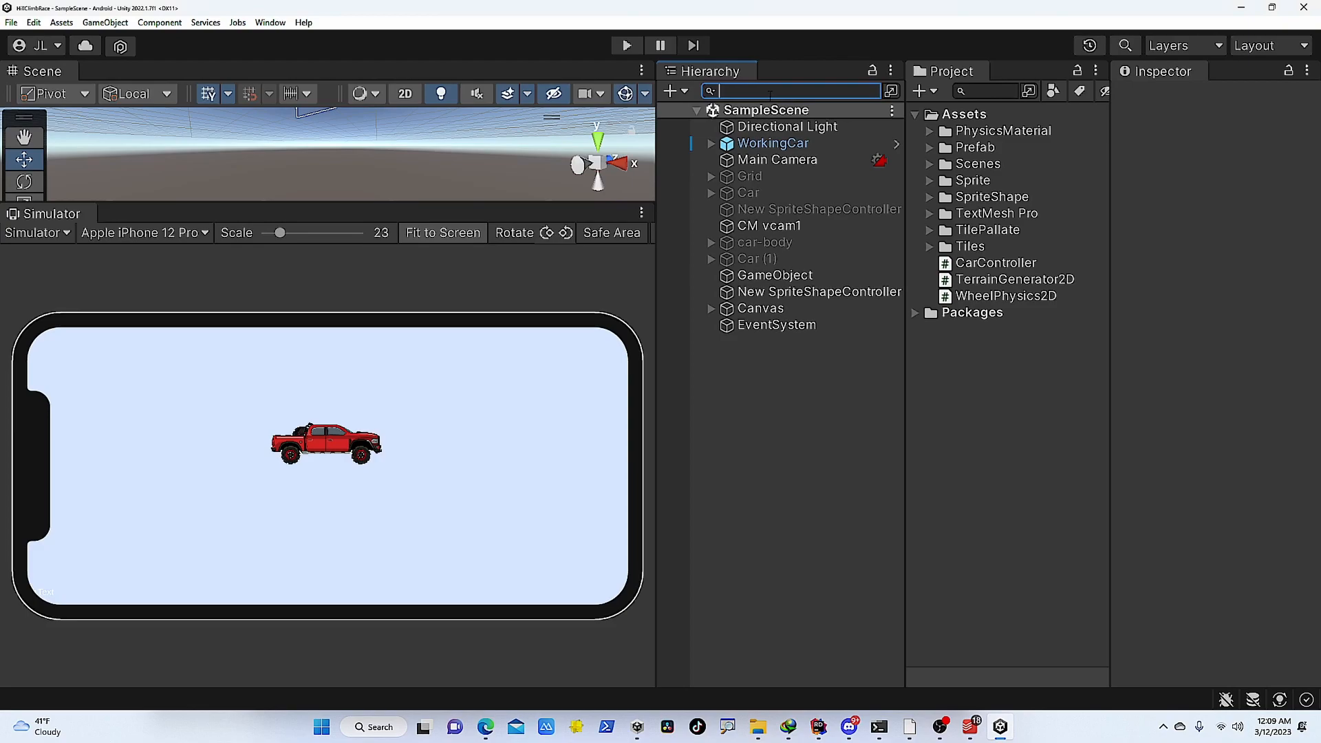
text(Contr)
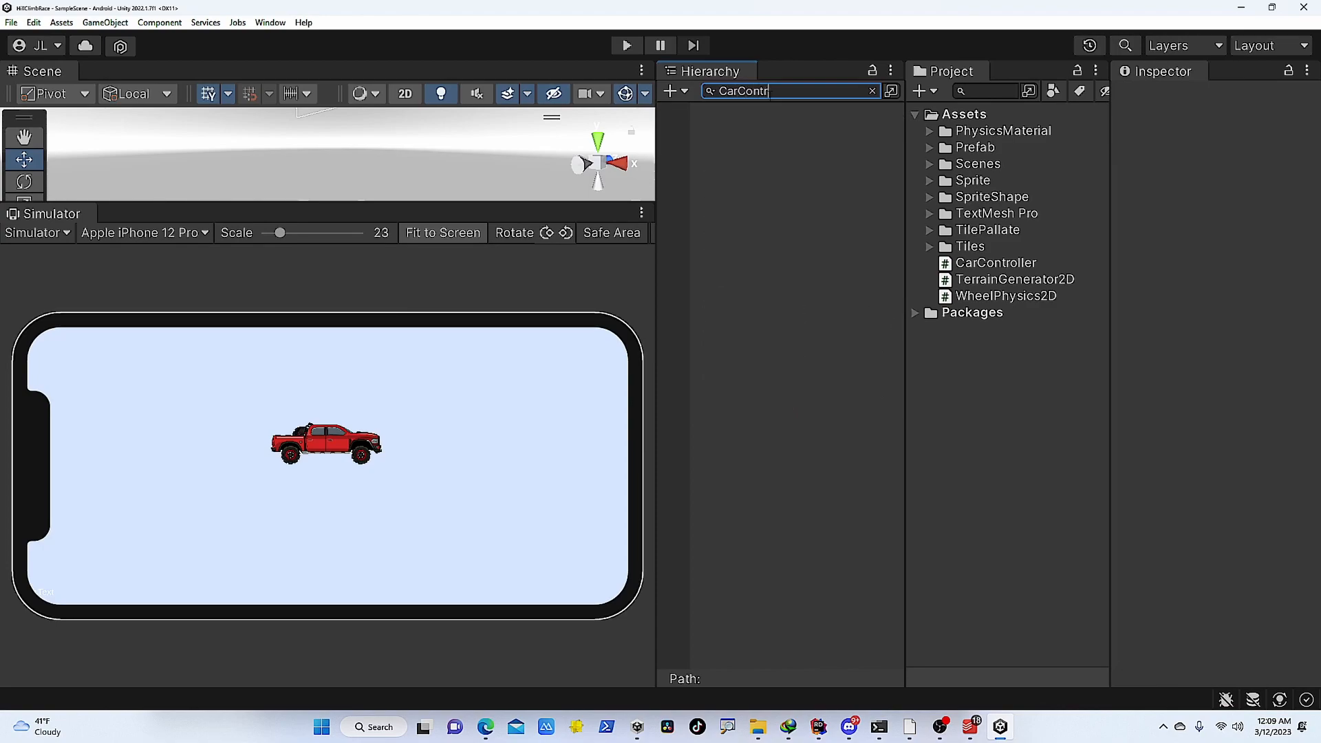
text(ller)
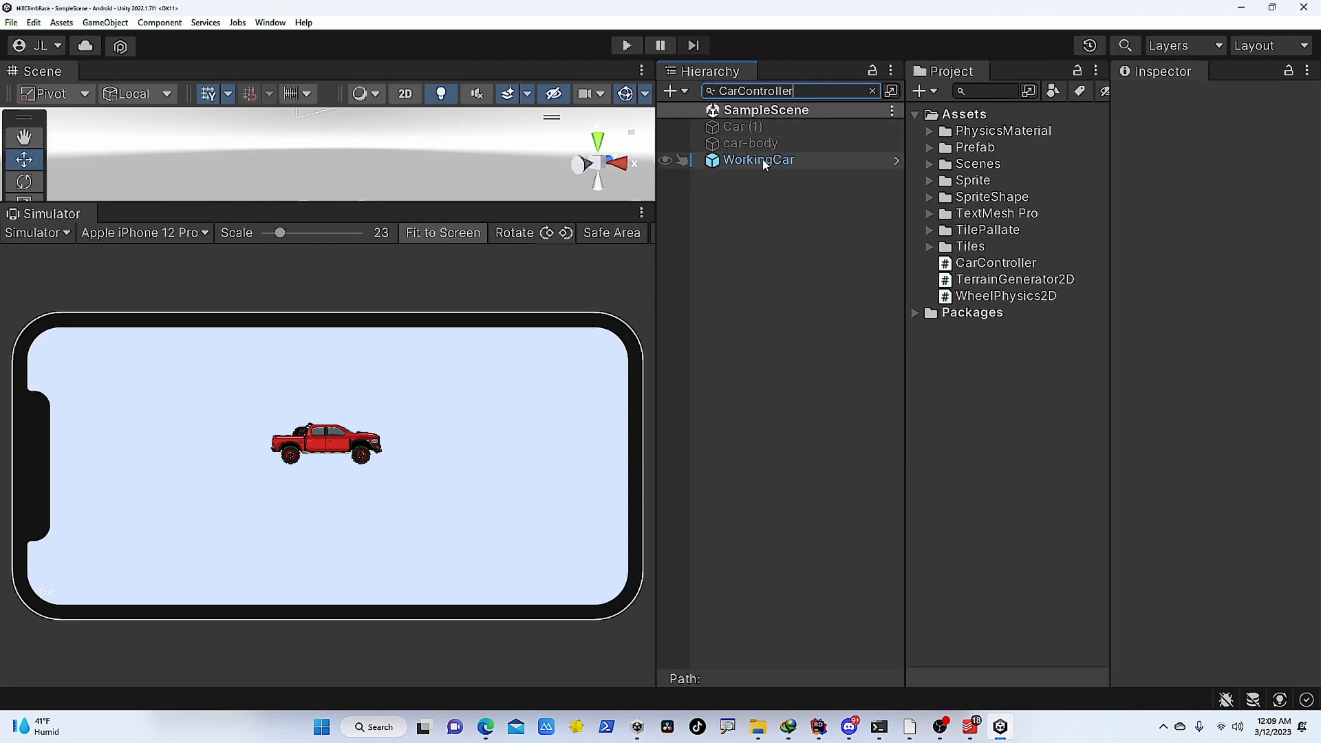
click(740, 127)
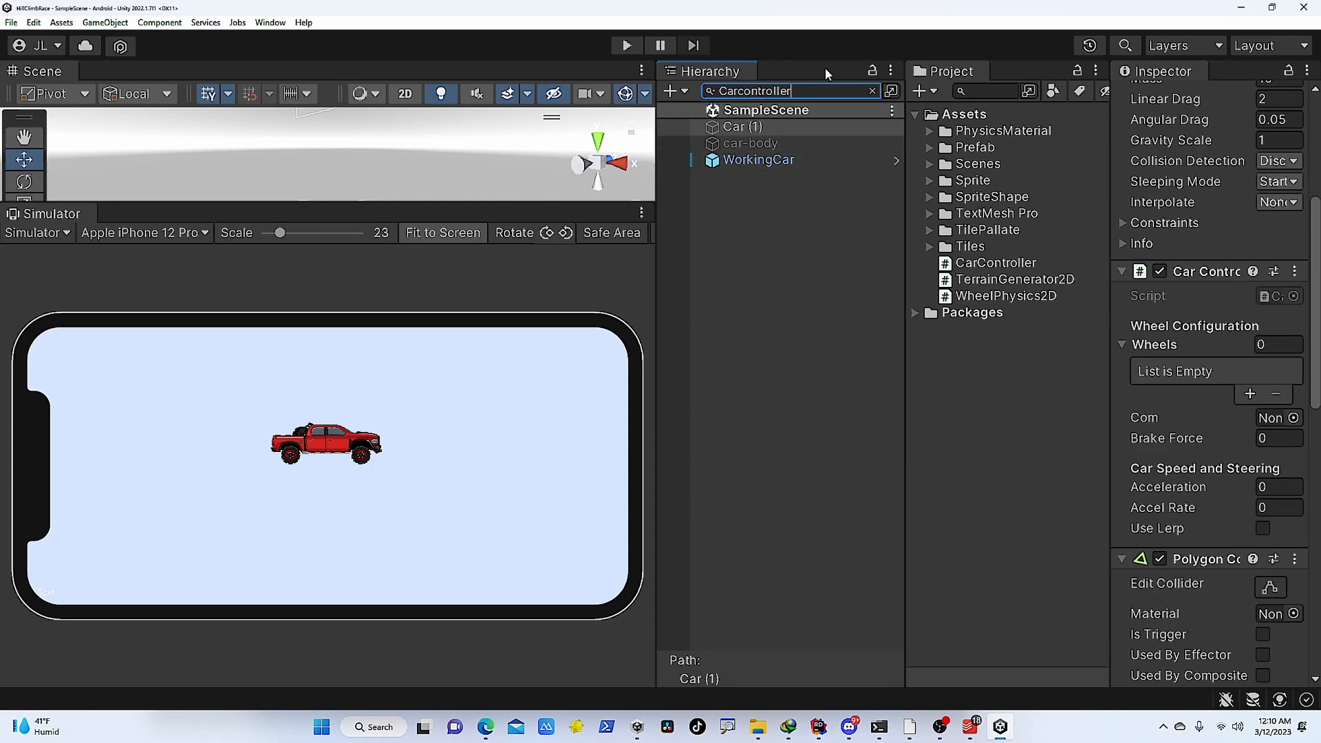
click(872, 91)
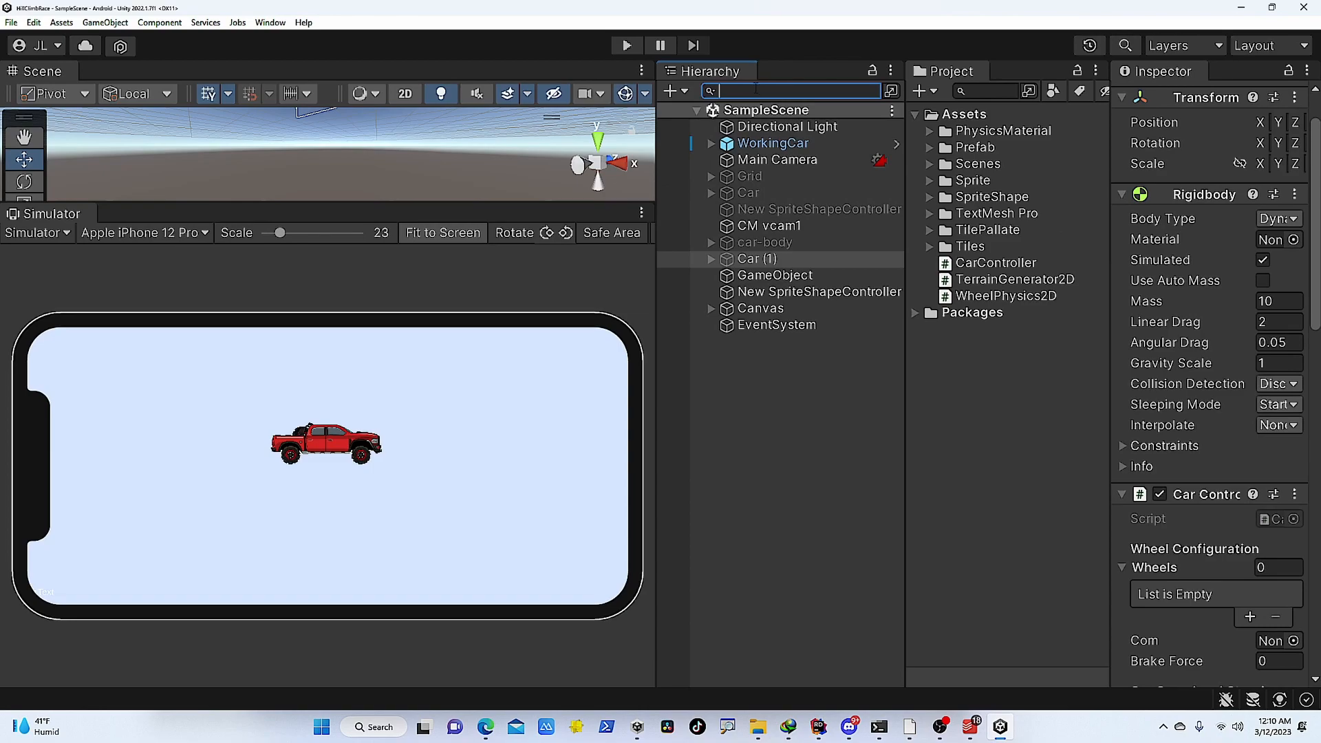
Step: Filter the Hierarchy by Camera so only Main Camera is listed
text(Camera)
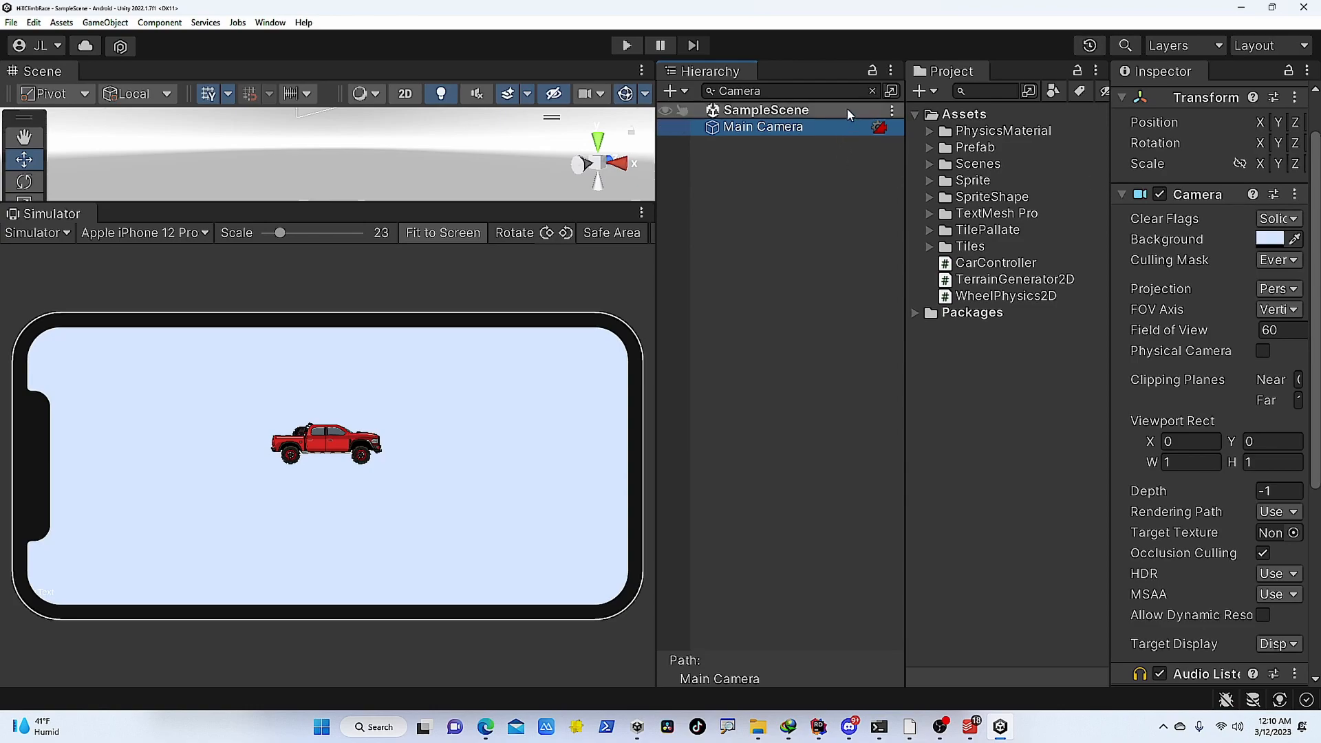
Step: Show all scene objects again and filter the Project panel to Sprite assets only
click(873, 91)
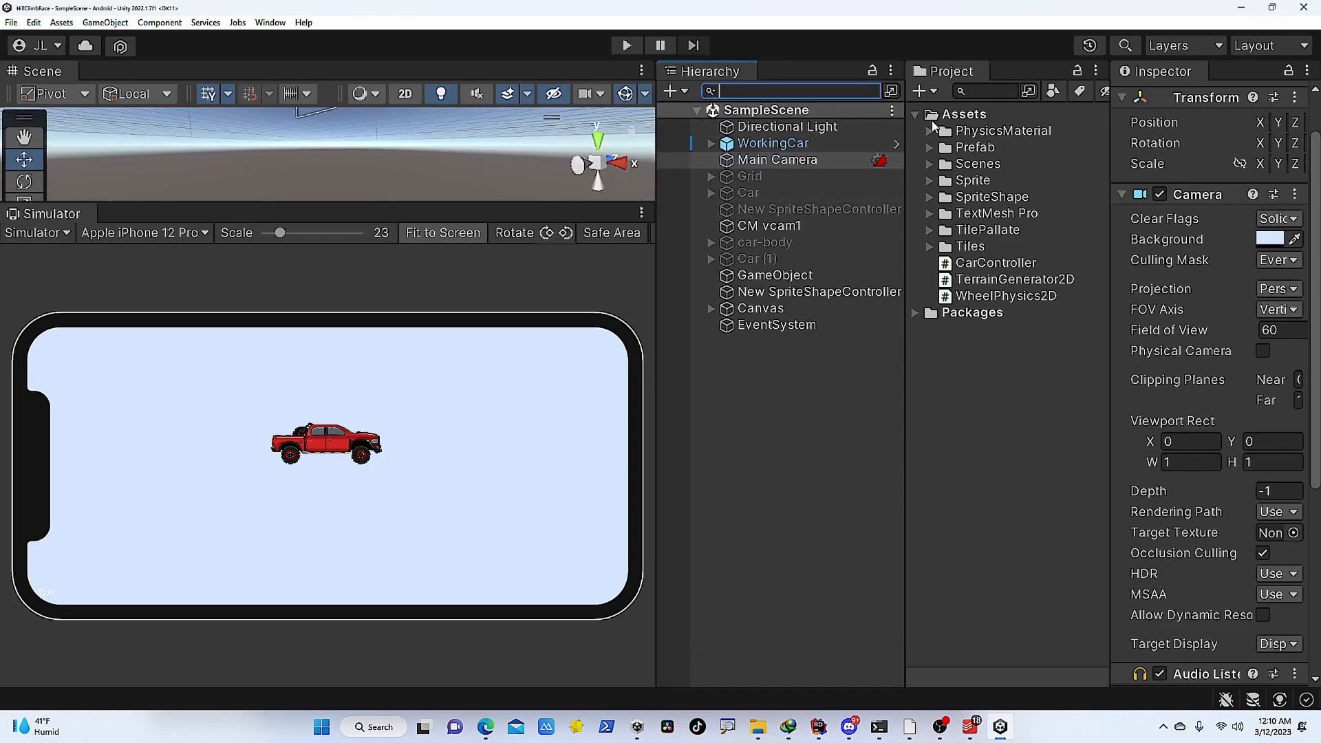
mouse_move(985, 131)
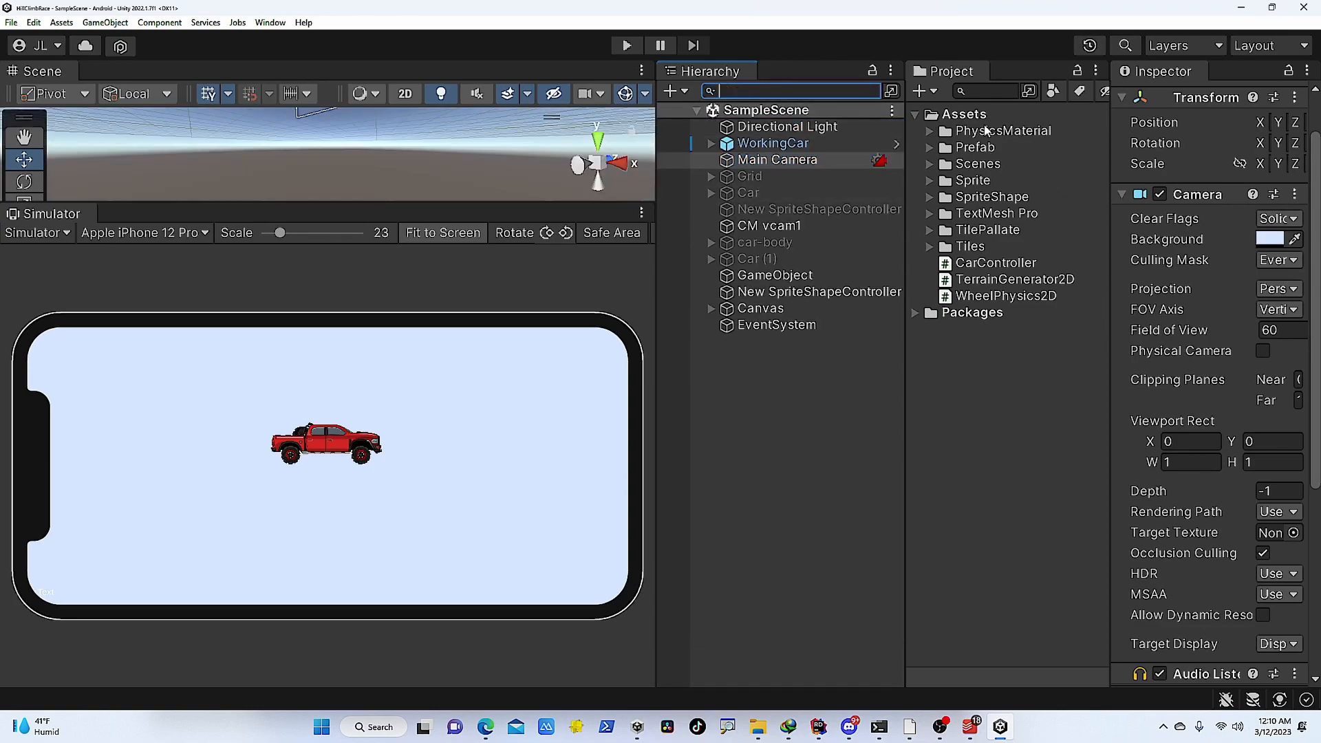
mouse_move(990, 116)
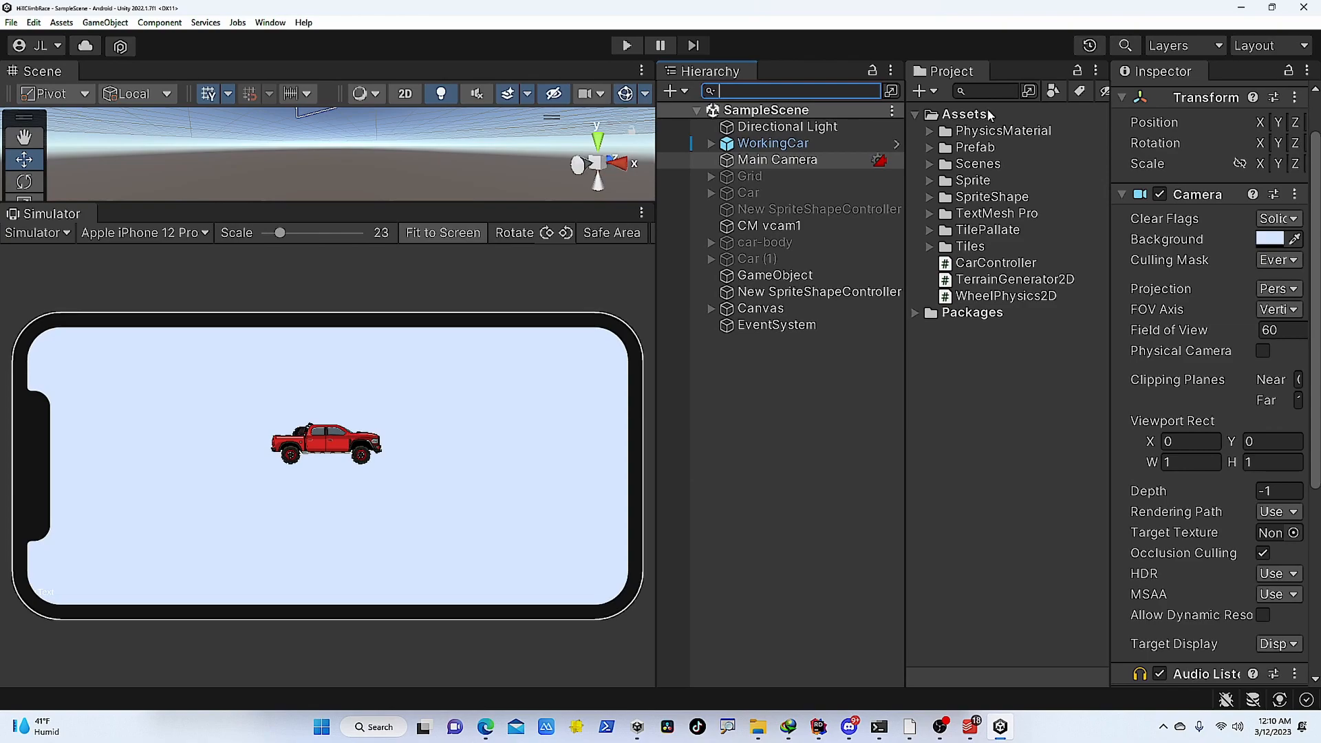
mouse_move(1054, 90)
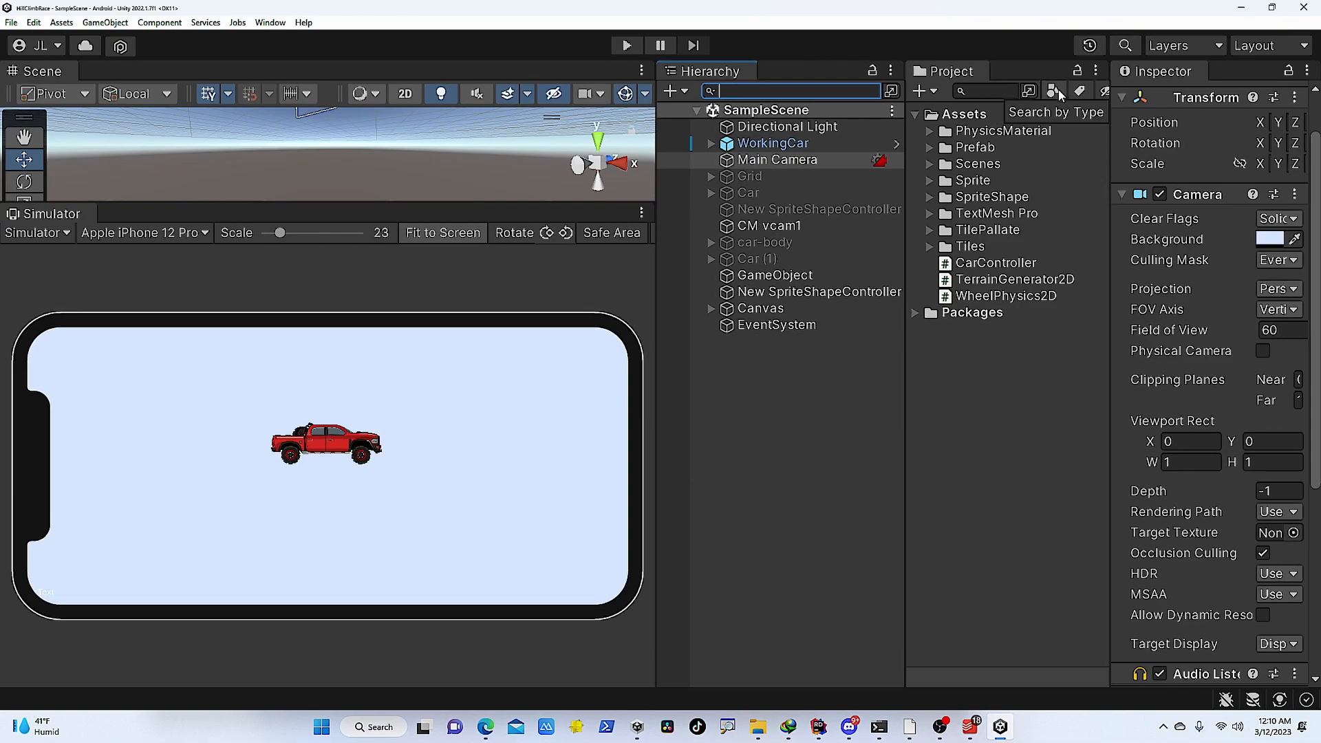
click(1053, 91)
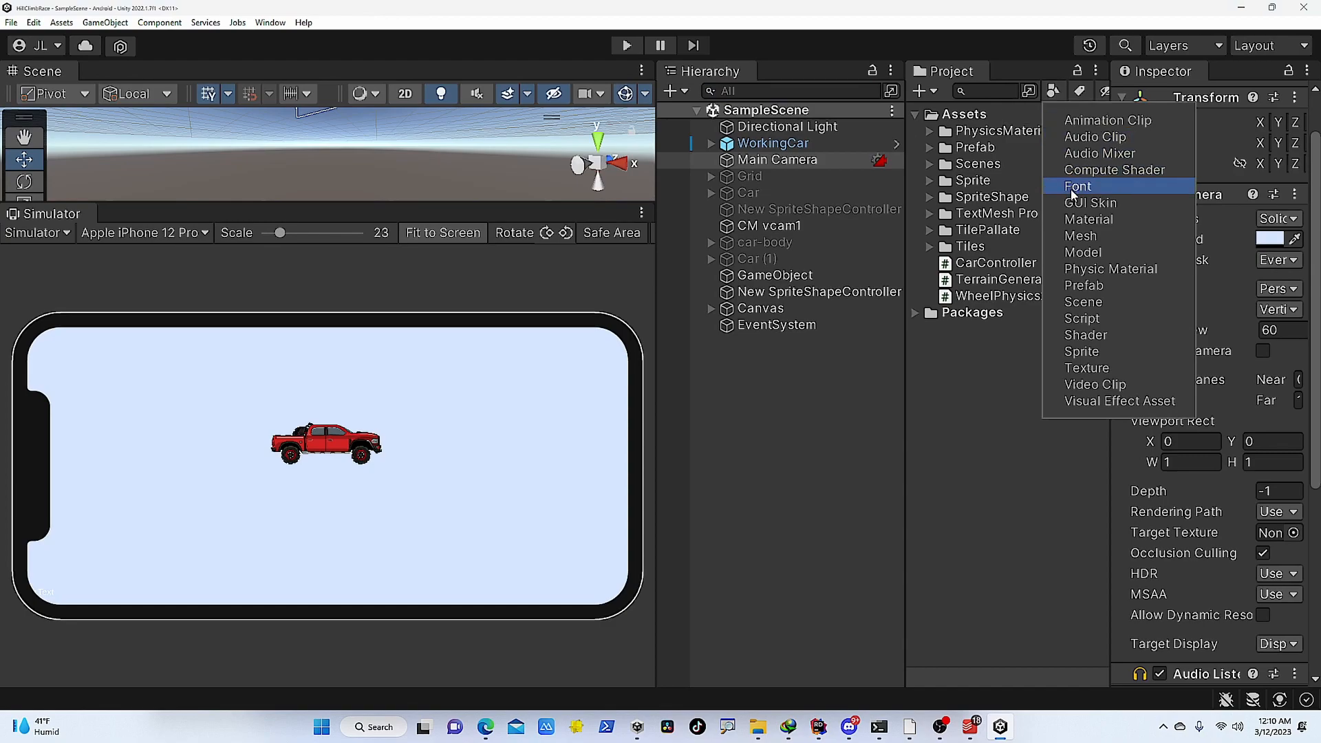
mouse_move(1082, 318)
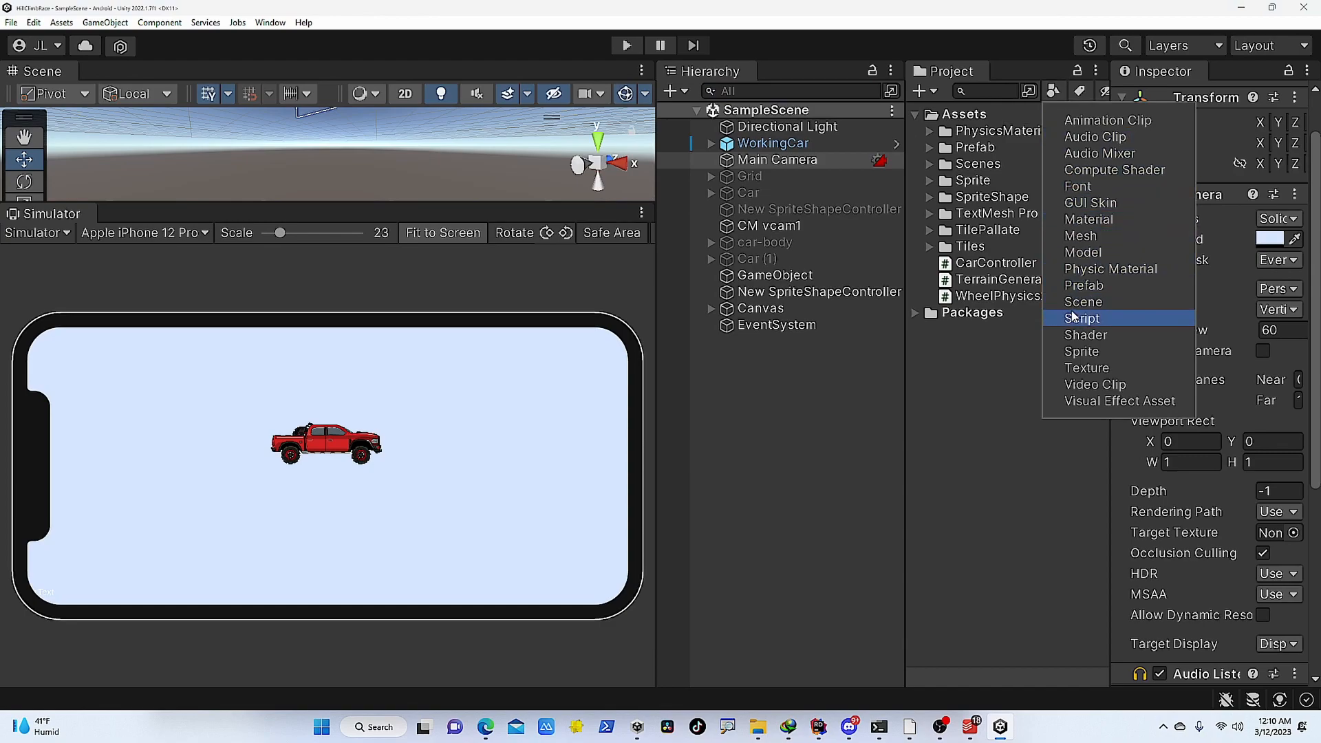
click(1082, 351)
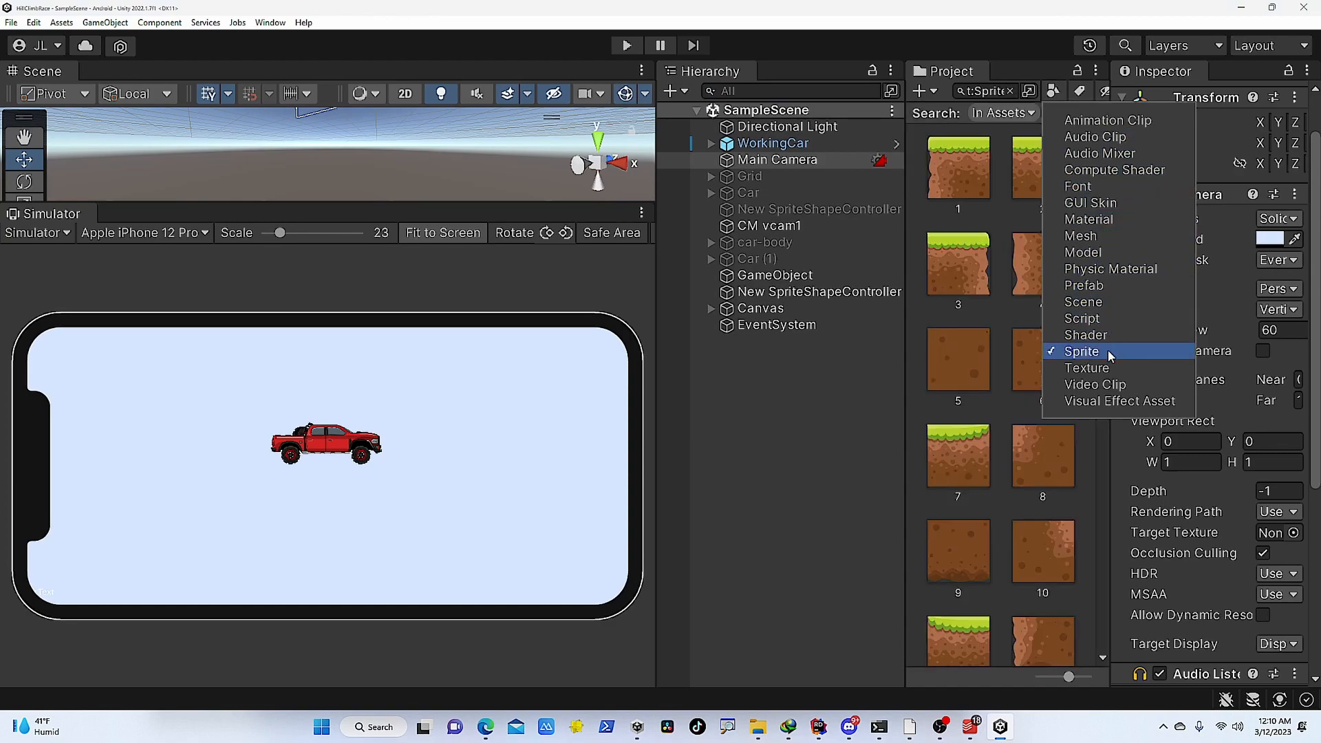
mouse_move(1086, 335)
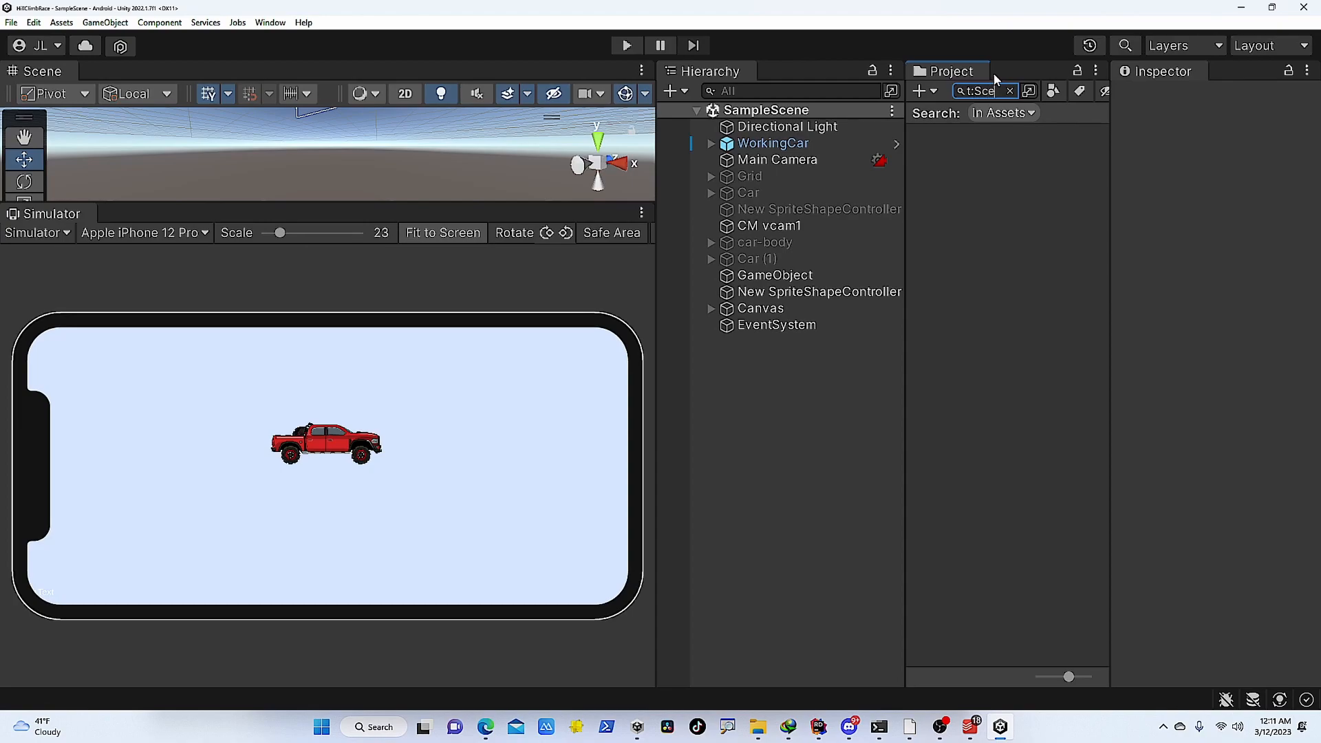
Step: Filter the Project panel with t:Scene and select the SampleScene asset
text(t:Scene)
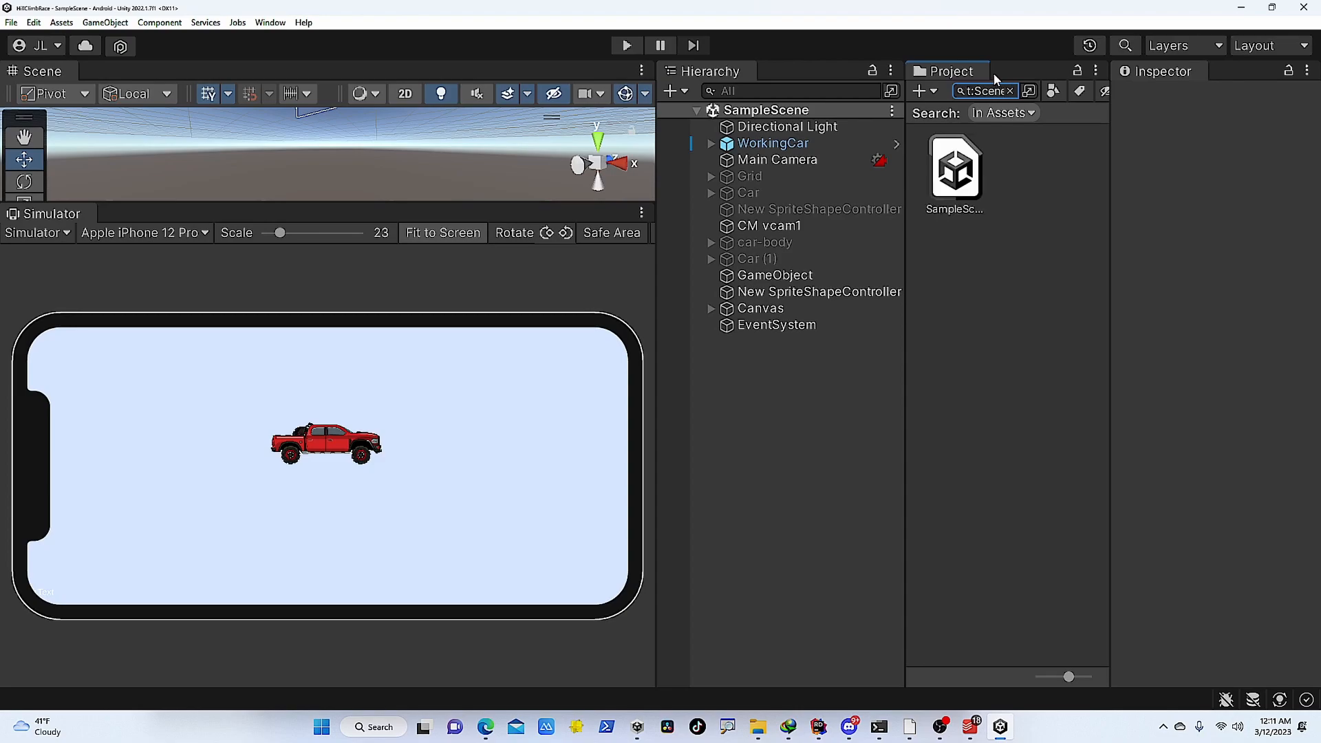
click(955, 168)
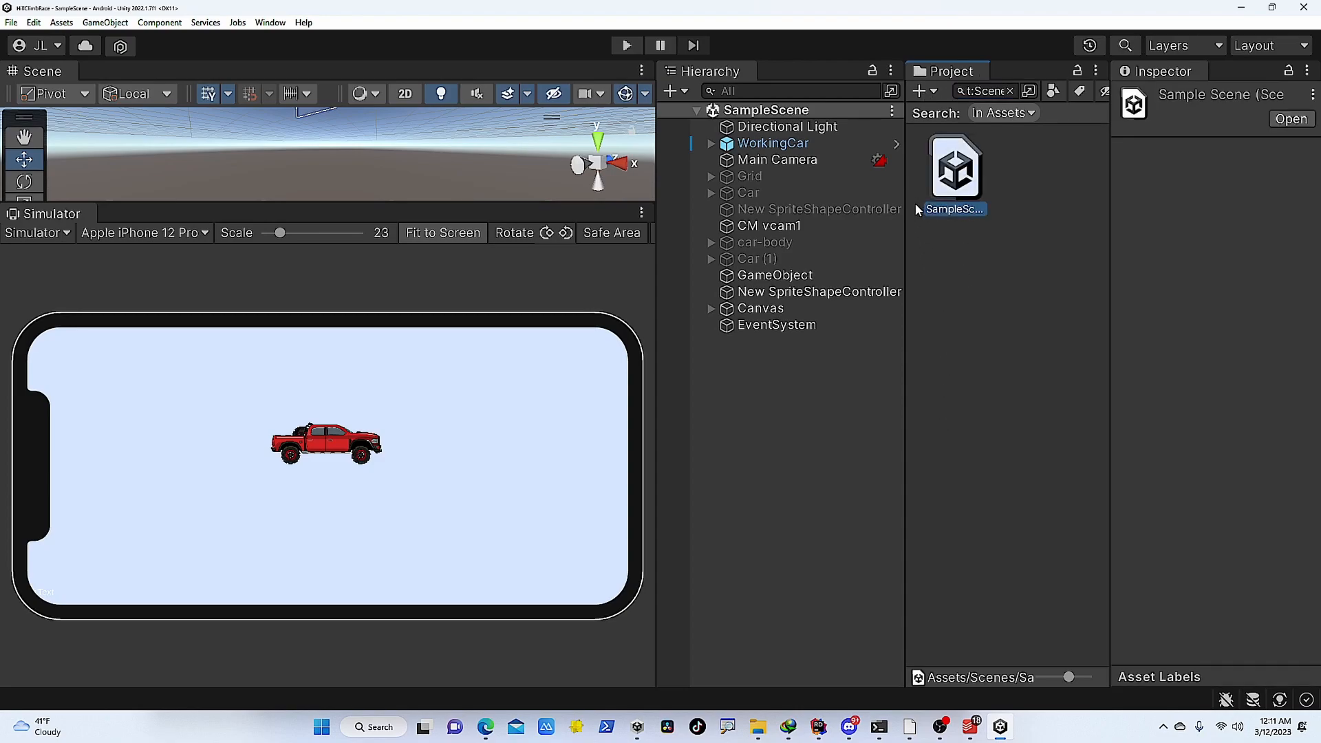